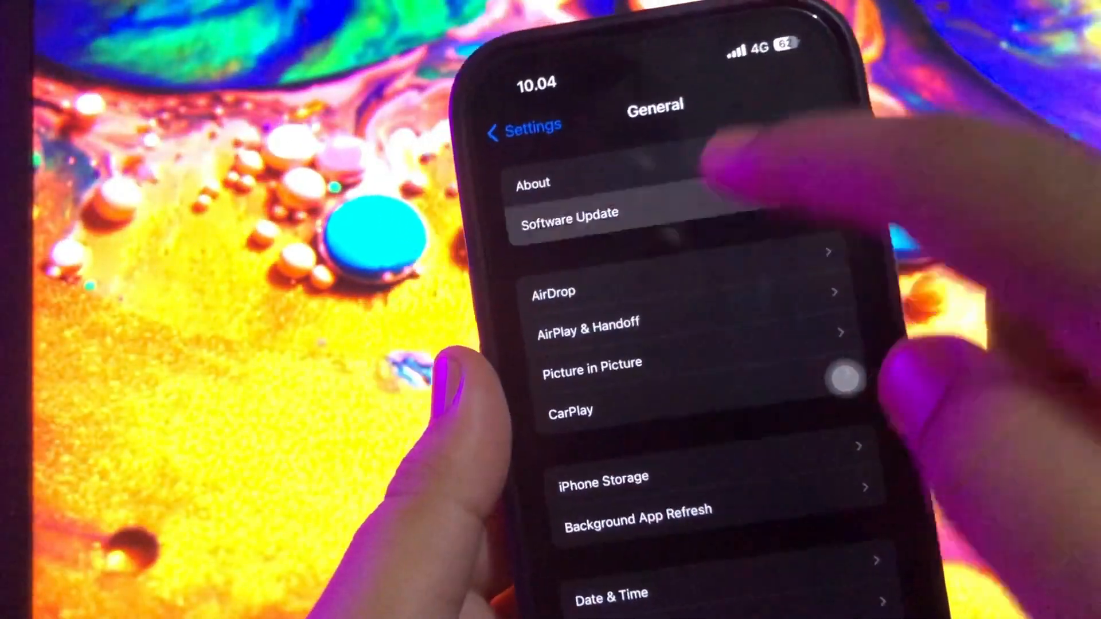
- Open the Software Update page in General settings
{"action": "left_click", "coordinate": [567, 213]}
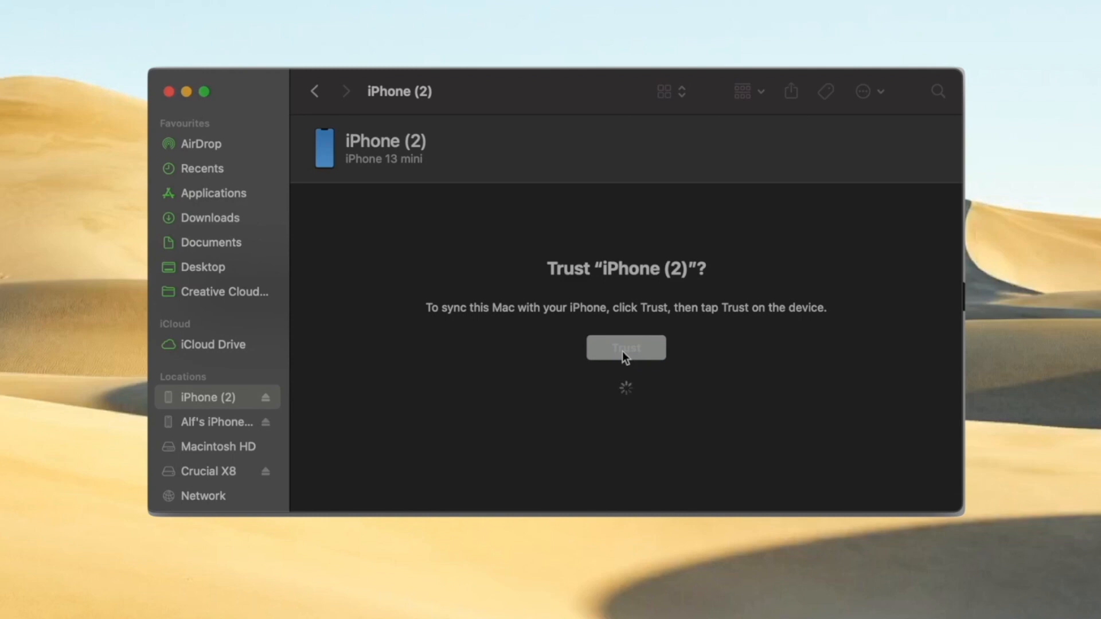
- Trust the Mac and restore the iPhone from a chosen software file
{"action": "left_click", "coordinate": [624, 348]}
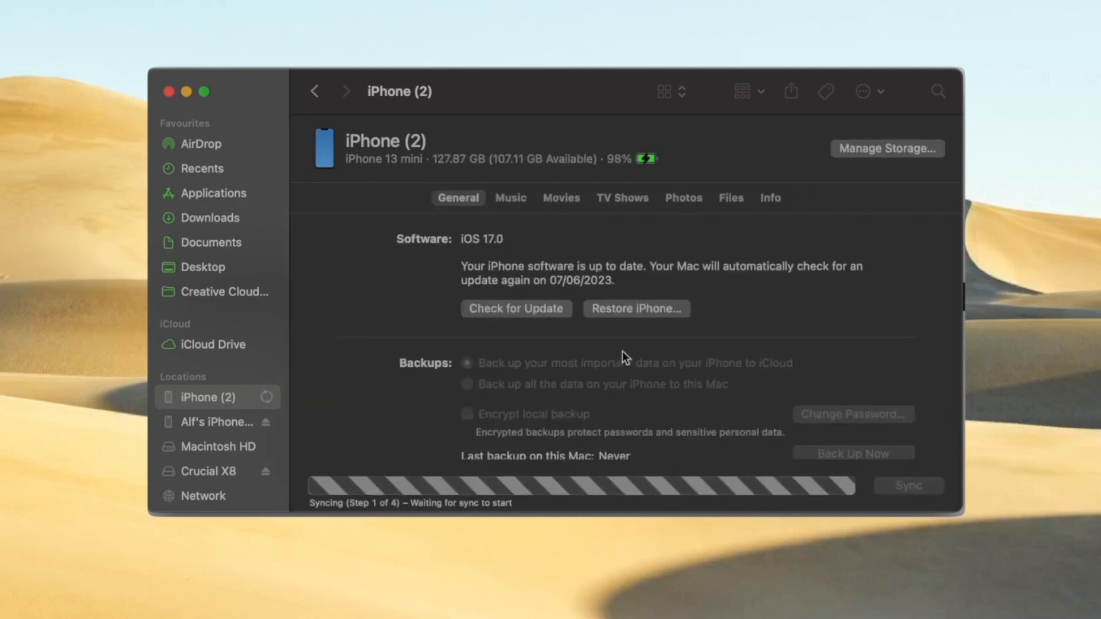
{"action": "mouse_move", "coordinate": [604, 316]}
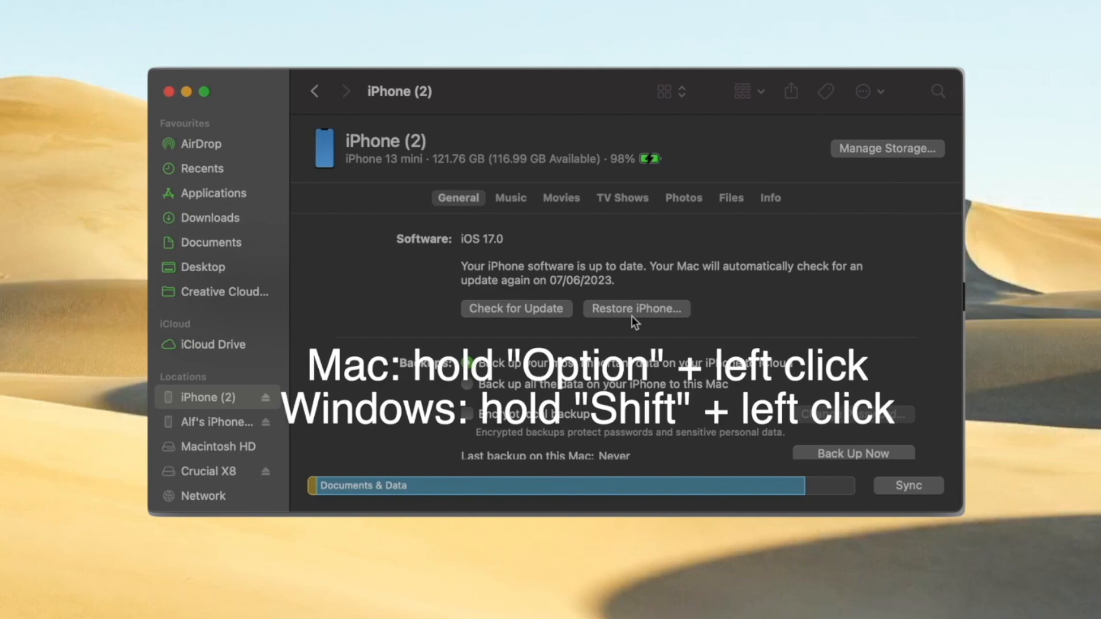
{"action": "mouse_move", "coordinate": [629, 320]}
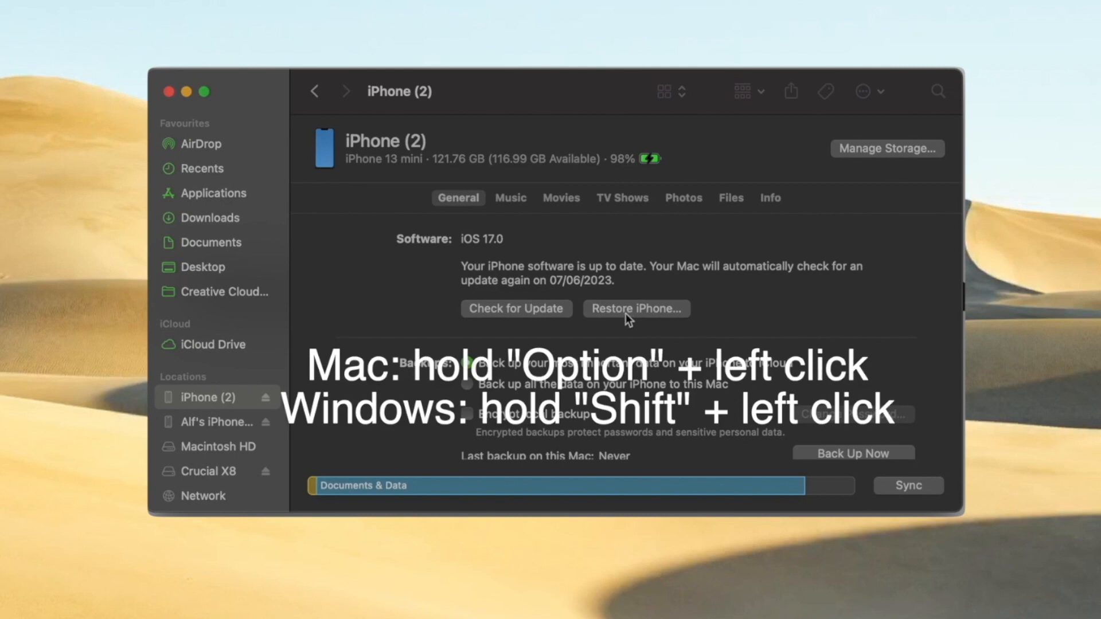
{"action": "mouse_move", "coordinate": [630, 317]}
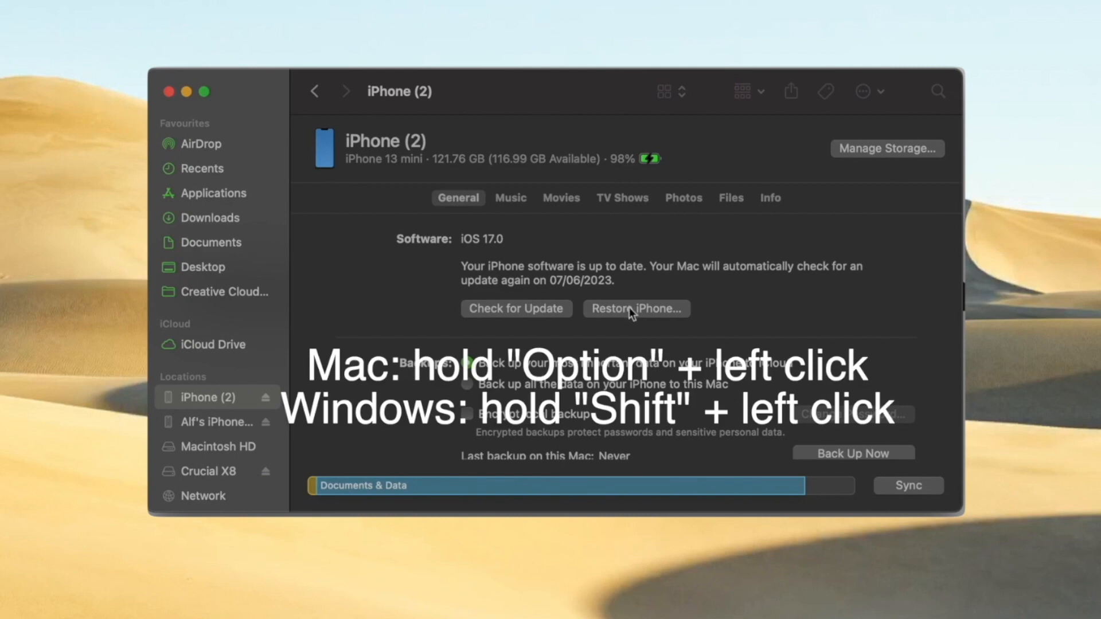
{"action": "left_click", "coordinate": [213, 193]}
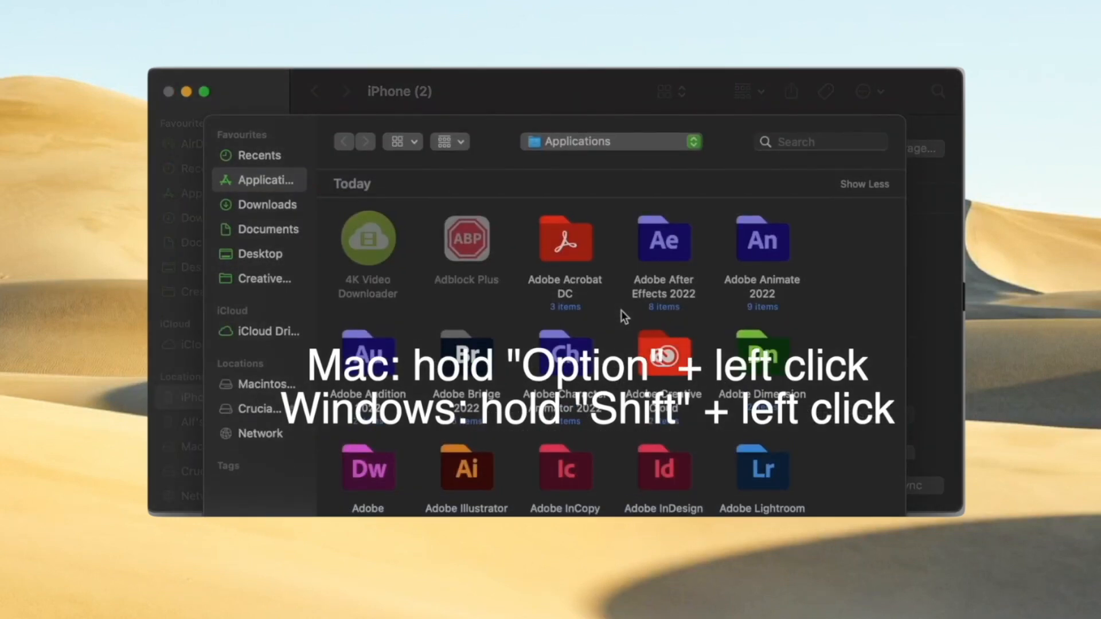
{"action": "mouse_move", "coordinate": [285, 214]}
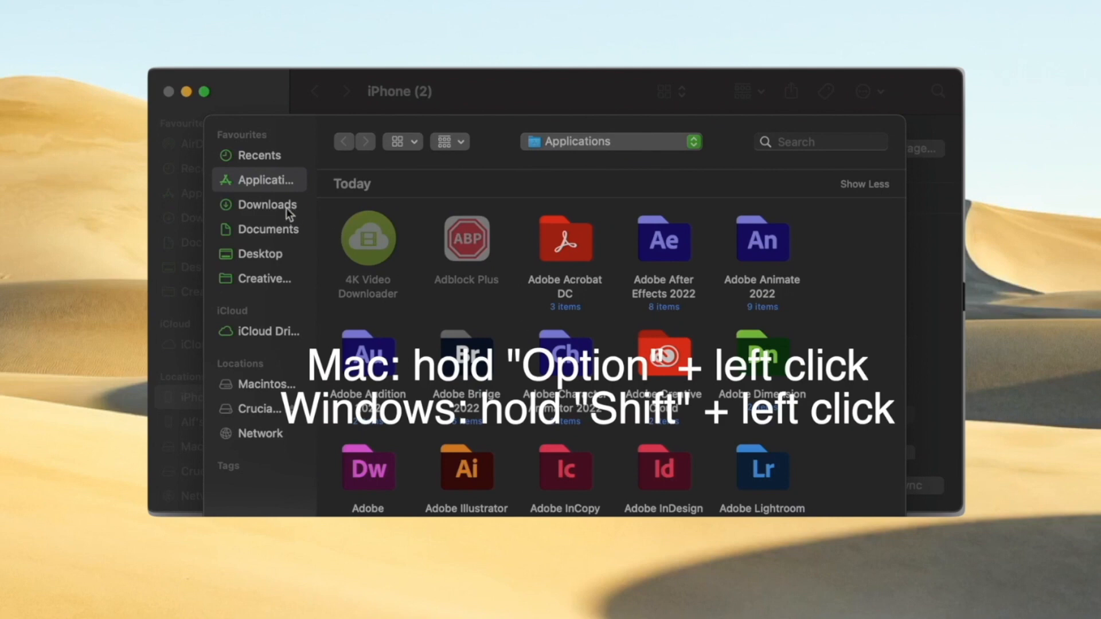
{"action": "mouse_move", "coordinate": [250, 213]}
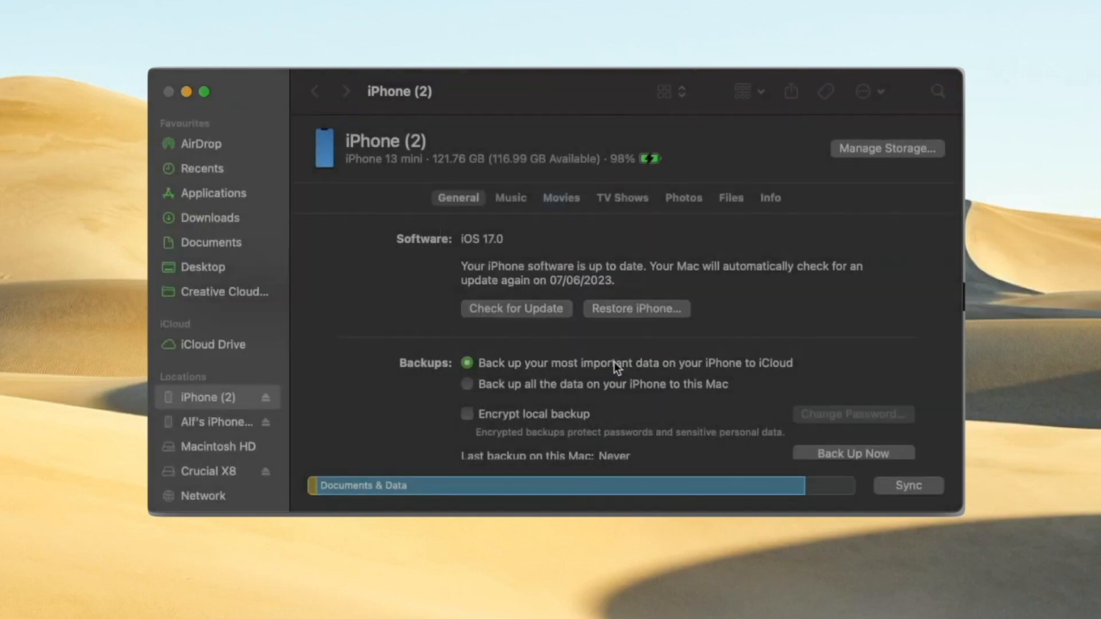
{"action": "left_click", "coordinate": [635, 309]}
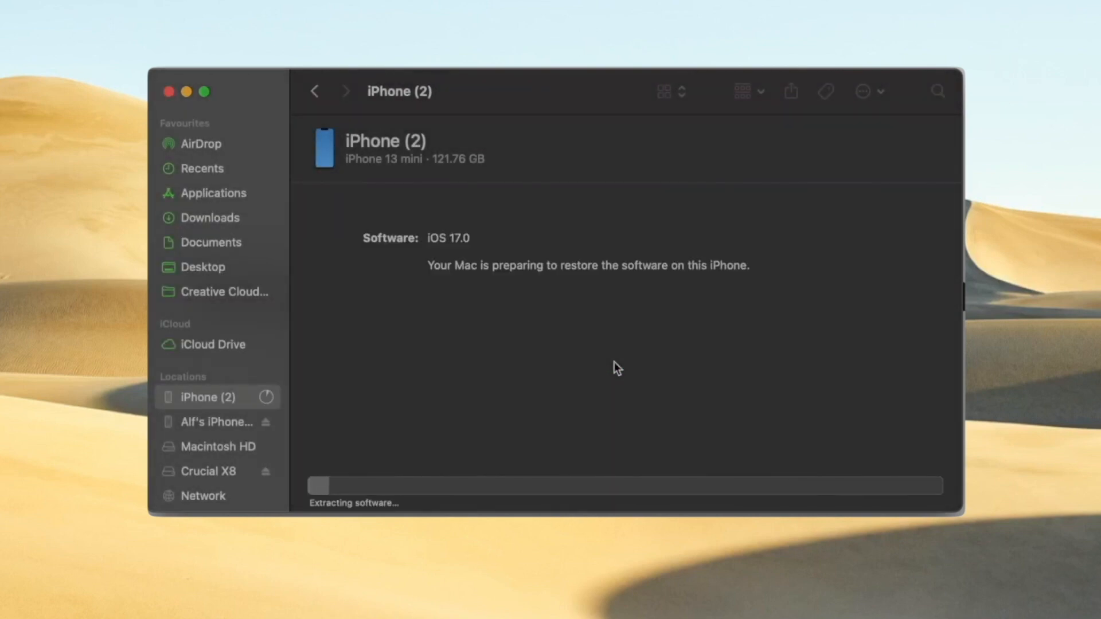
{"action": "mouse_move", "coordinate": [401, 168]}
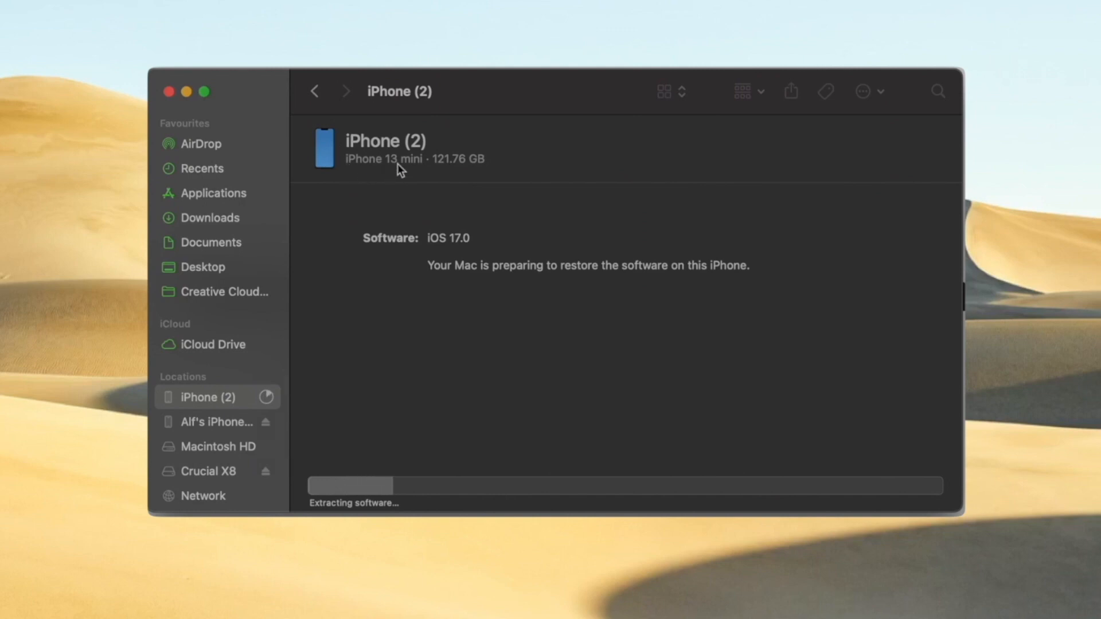
{"action": "mouse_move", "coordinate": [616, 369]}
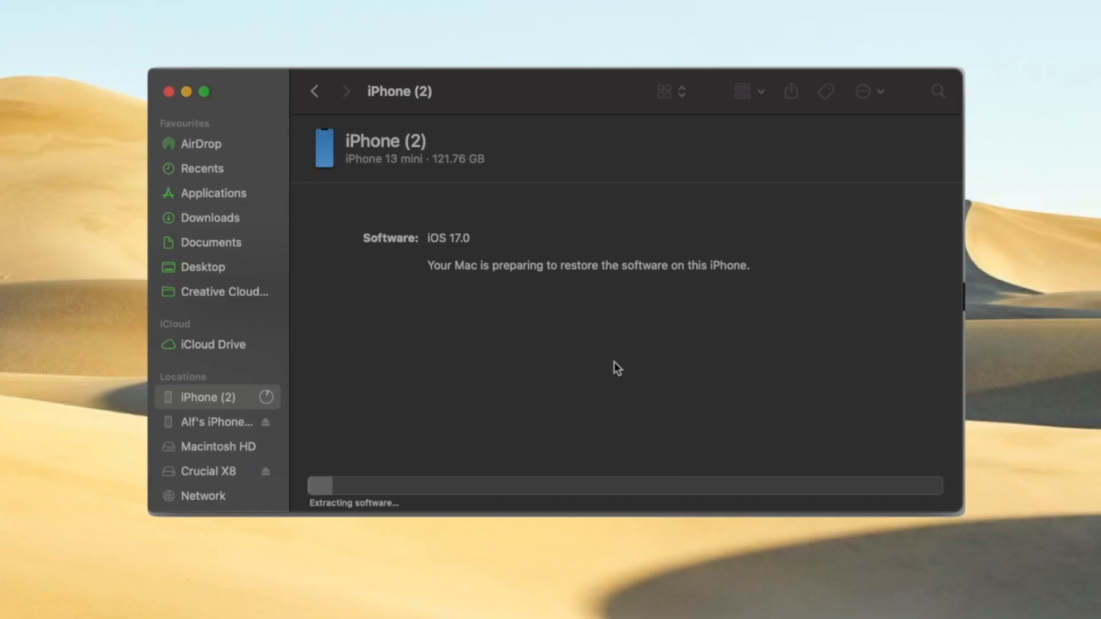
{"action": "mouse_move", "coordinate": [401, 170]}
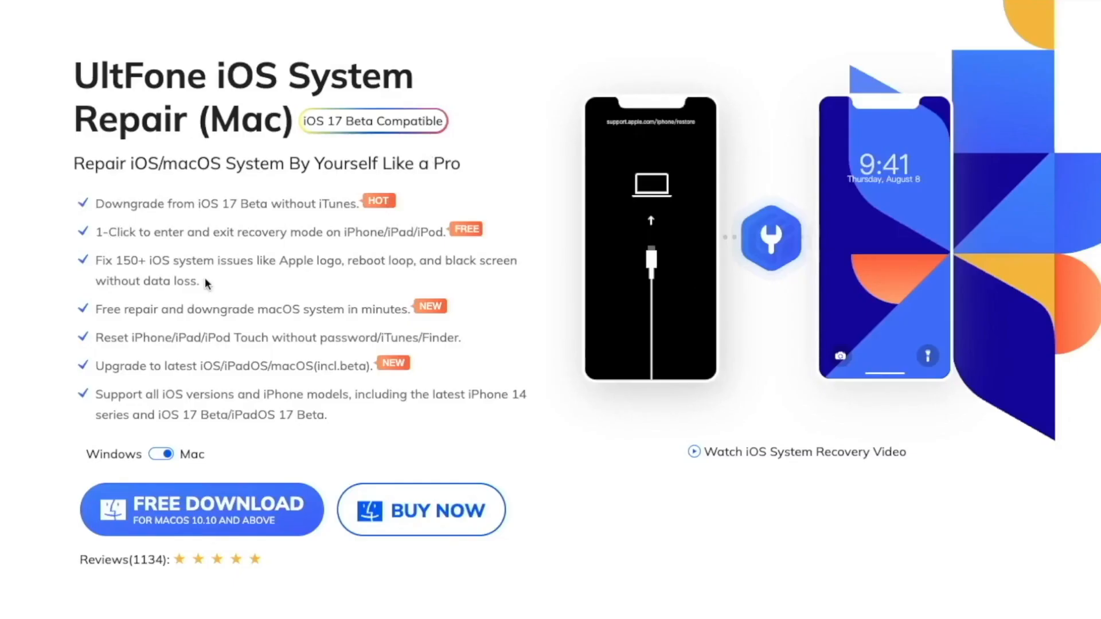
{"action": "mouse_move", "coordinate": [102, 323]}
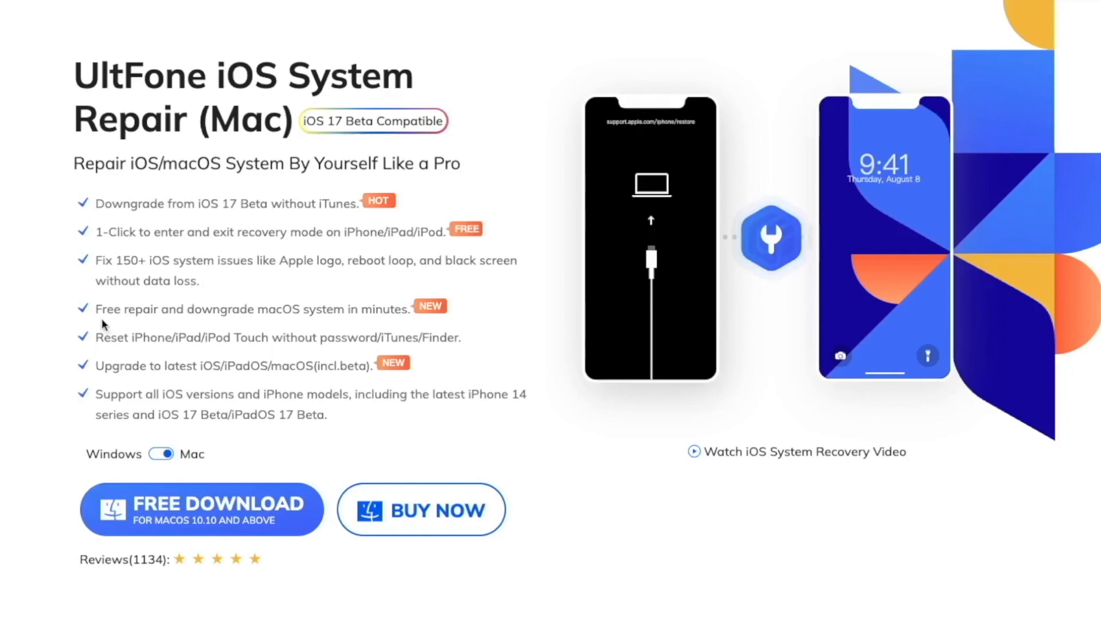
{"action": "scroll", "scroll_direction": "down", "scroll_amount": 3}
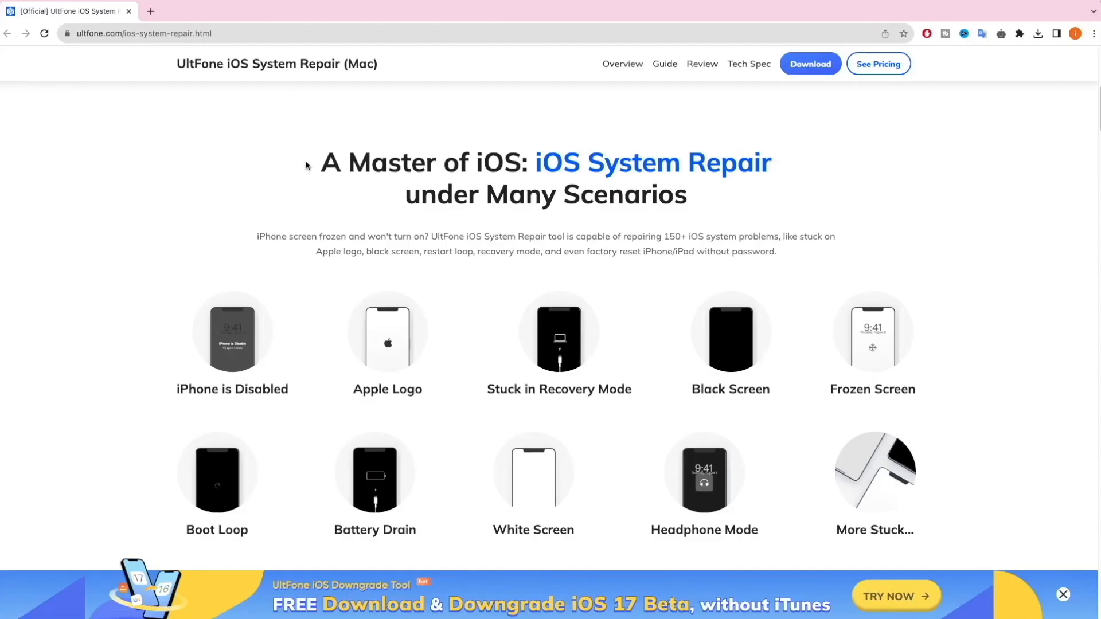
{"action": "scroll", "scroll_direction": "down", "scroll_amount": 3}
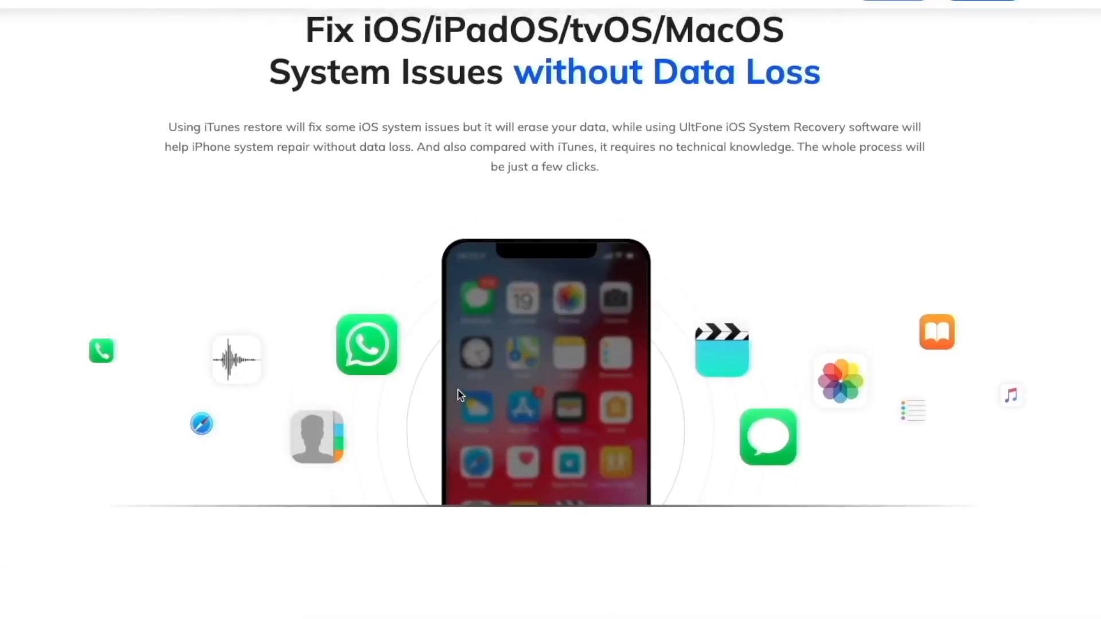
{"action": "scroll", "scroll_direction": "down", "scroll_amount": 3}
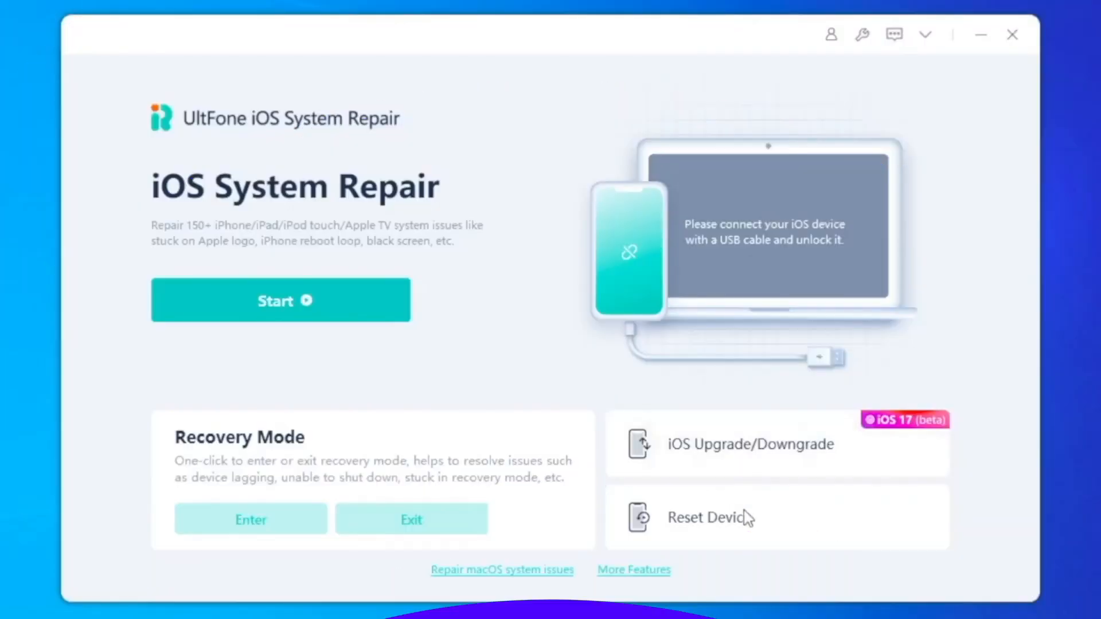
{"action": "mouse_move", "coordinate": [360, 299]}
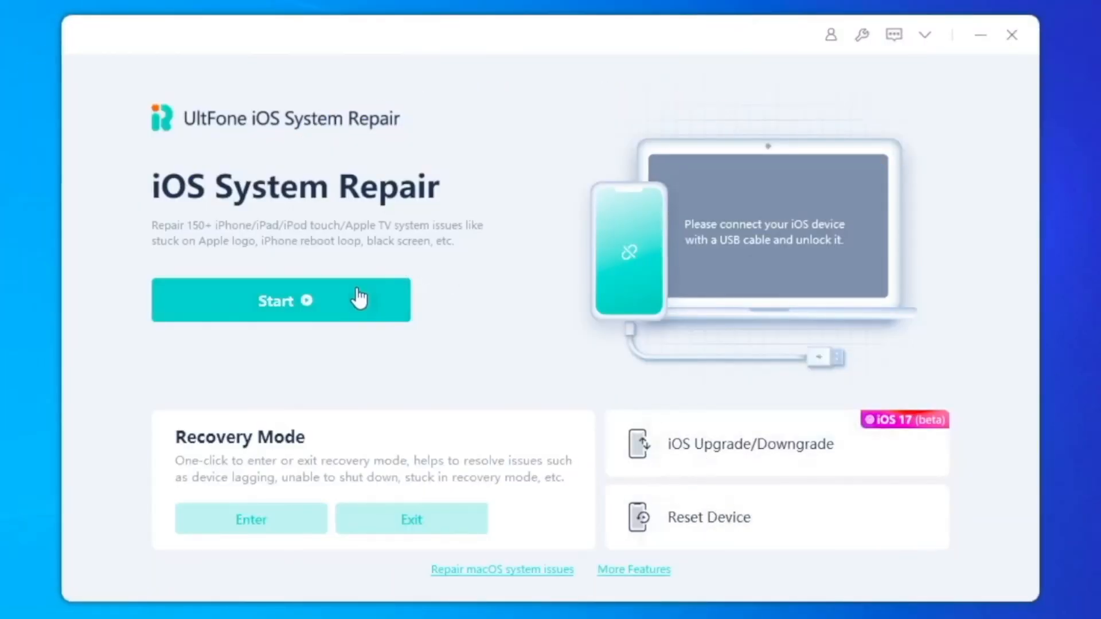
{"action": "mouse_move", "coordinate": [735, 448]}
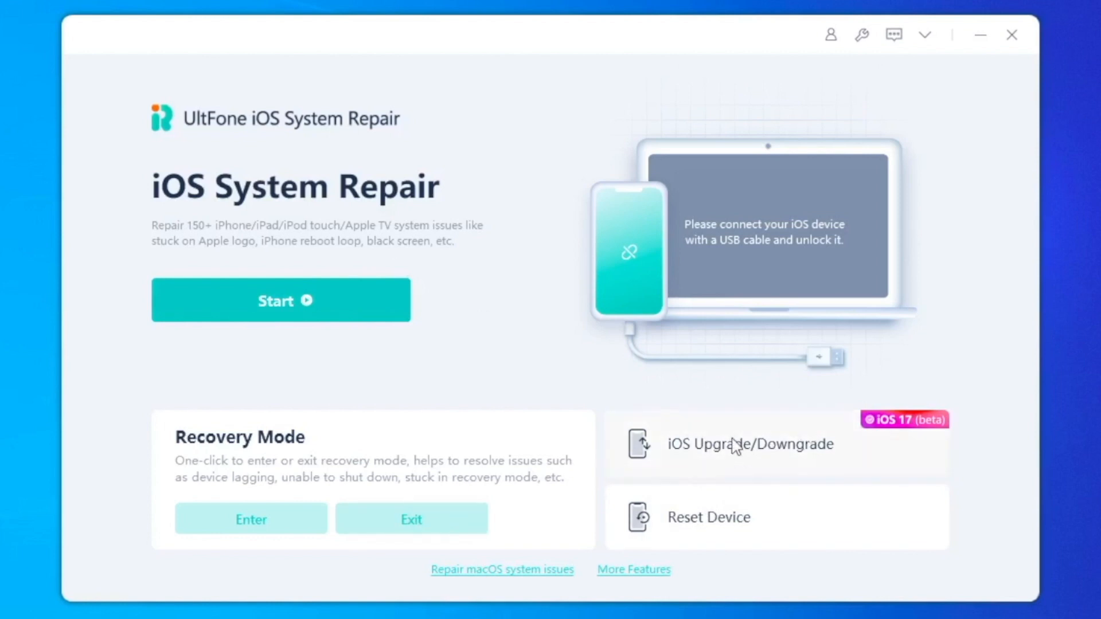
- Choose iOS Upgrade, select firmware 17.0beta3, and download it for the iPhone 14 Pro
{"action": "left_click", "coordinate": [750, 443]}
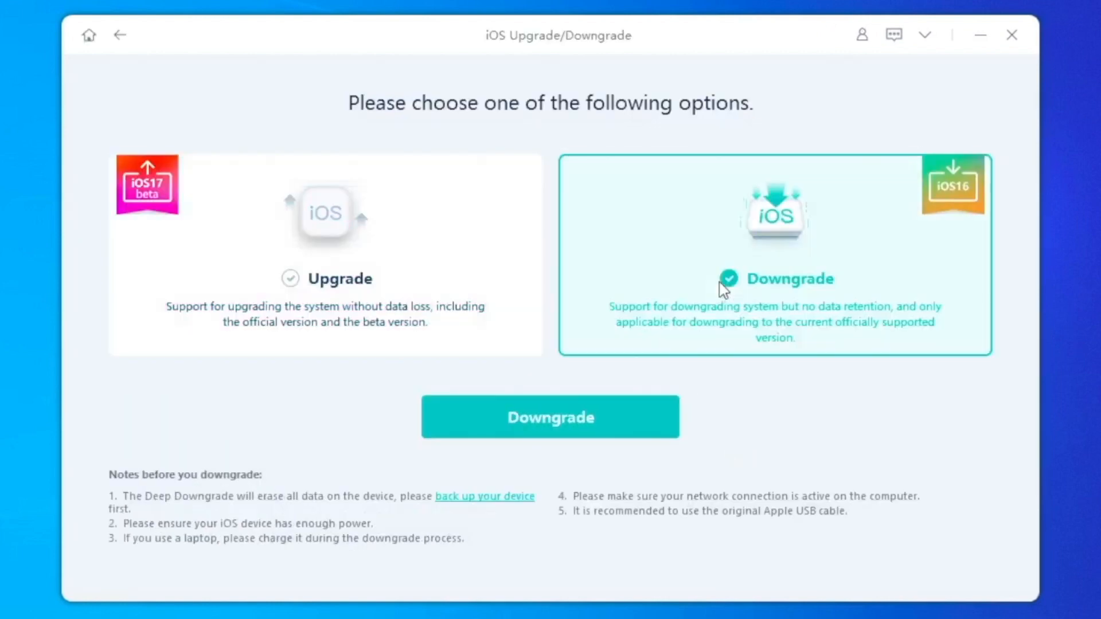
{"action": "left_click", "coordinate": [324, 252]}
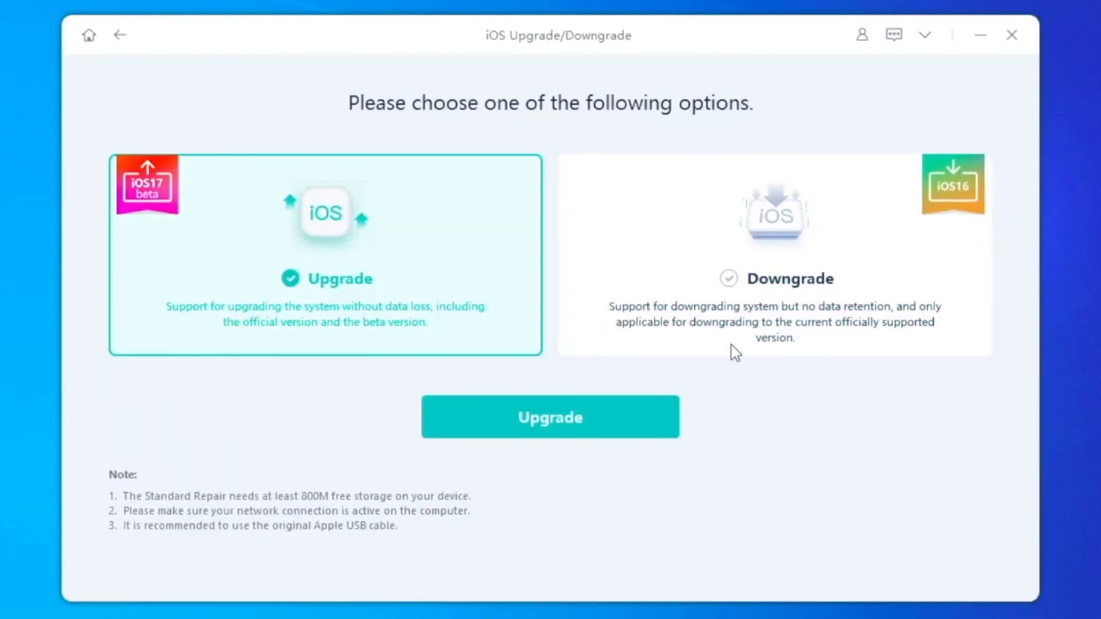
{"action": "left_click", "coordinate": [550, 417]}
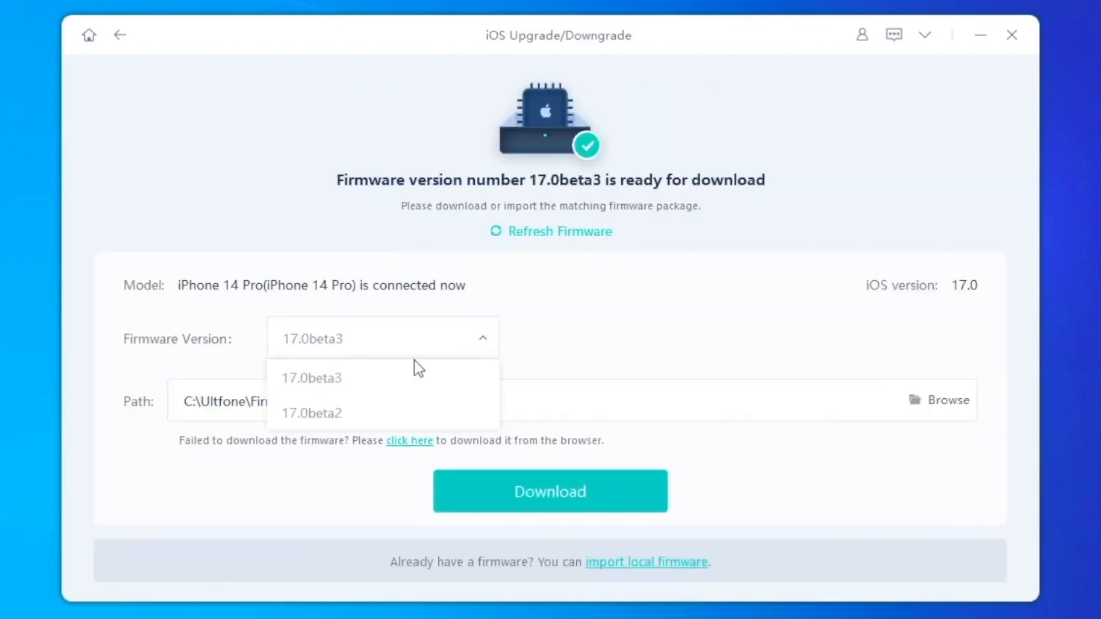
{"action": "mouse_move", "coordinate": [326, 379]}
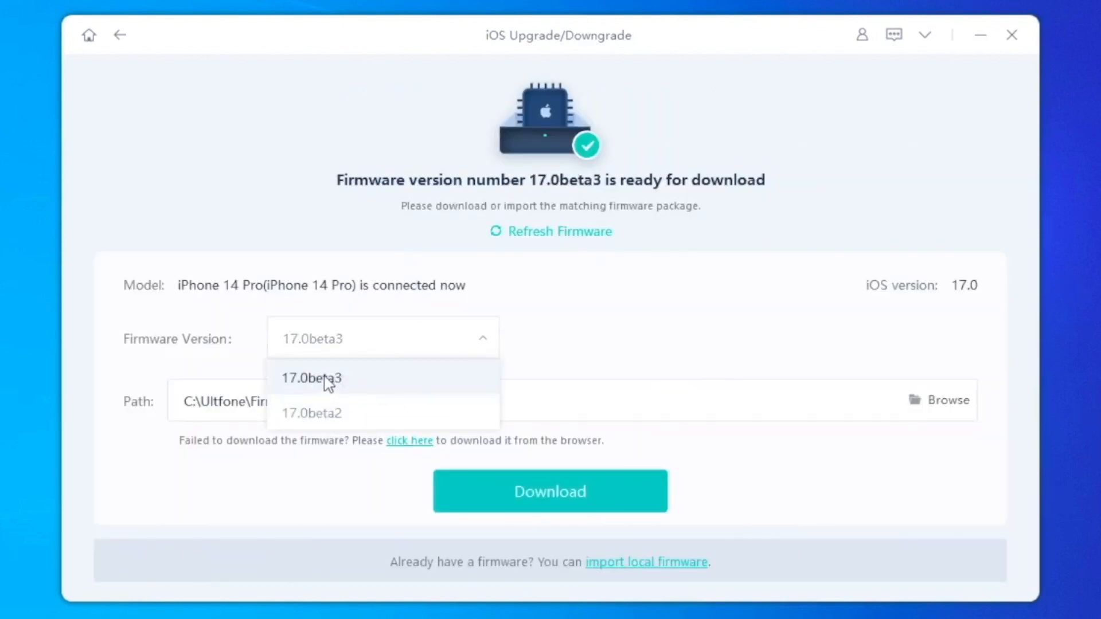
{"action": "left_click", "coordinate": [311, 378]}
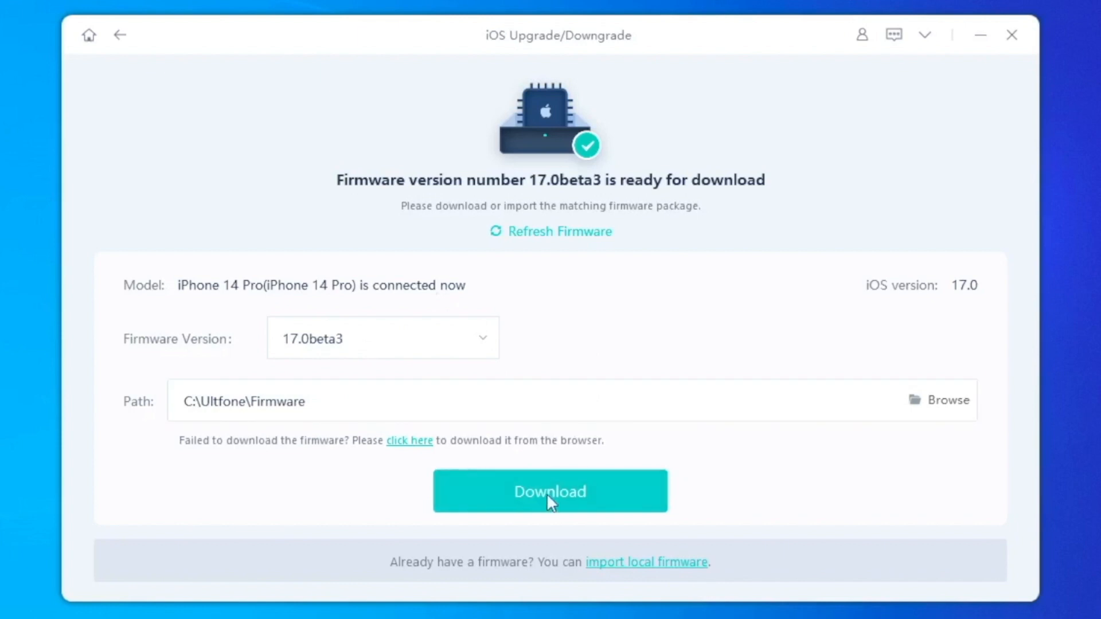
{"action": "mouse_move", "coordinate": [550, 491]}
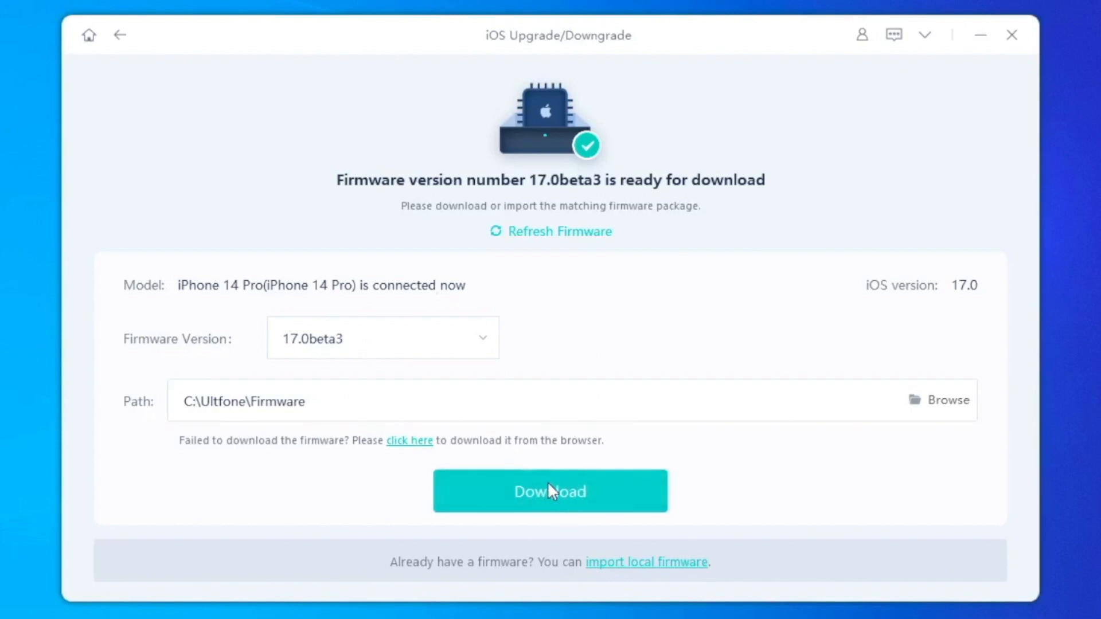
{"action": "left_click", "coordinate": [550, 491]}
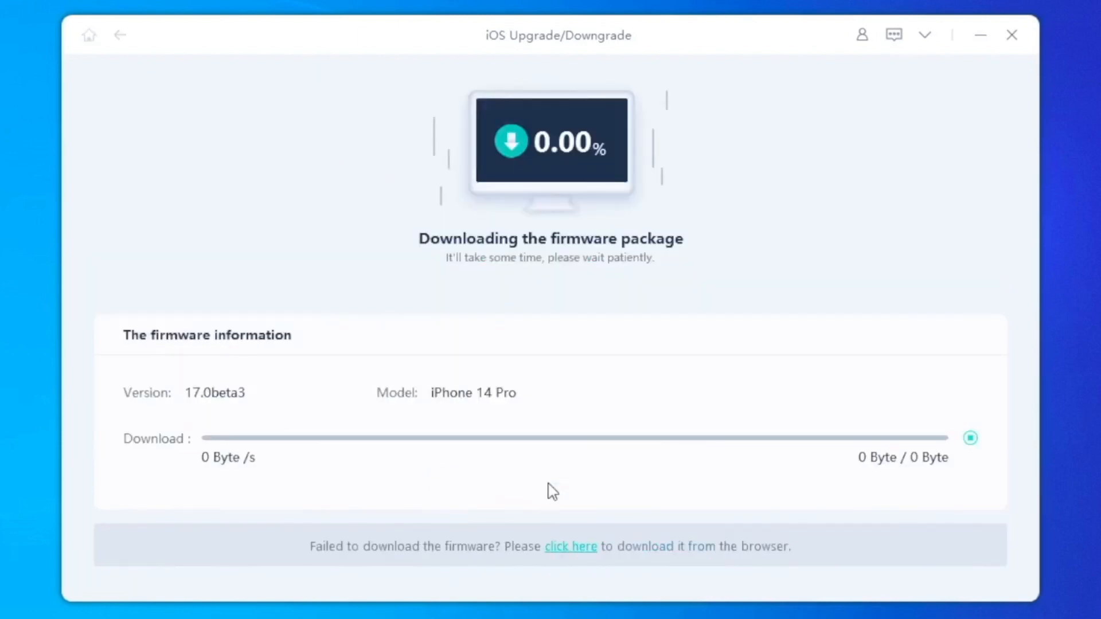